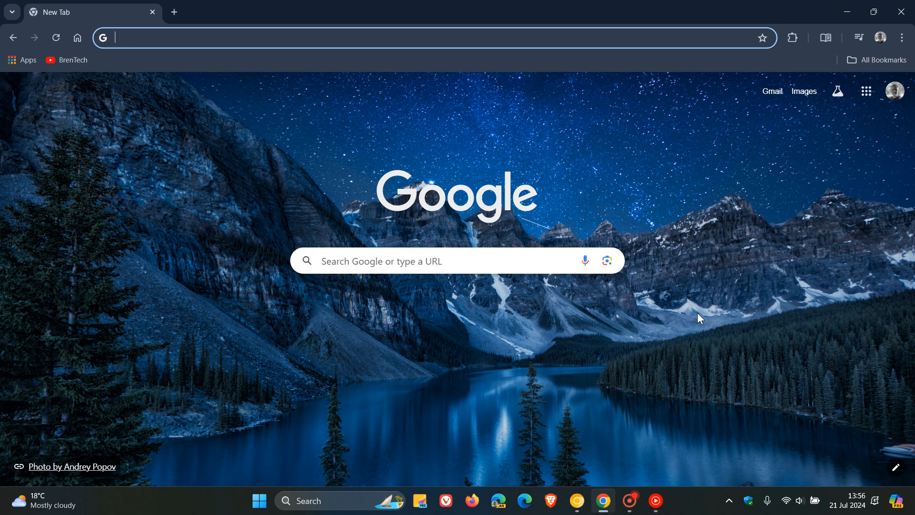
mouse_move(782, 320)
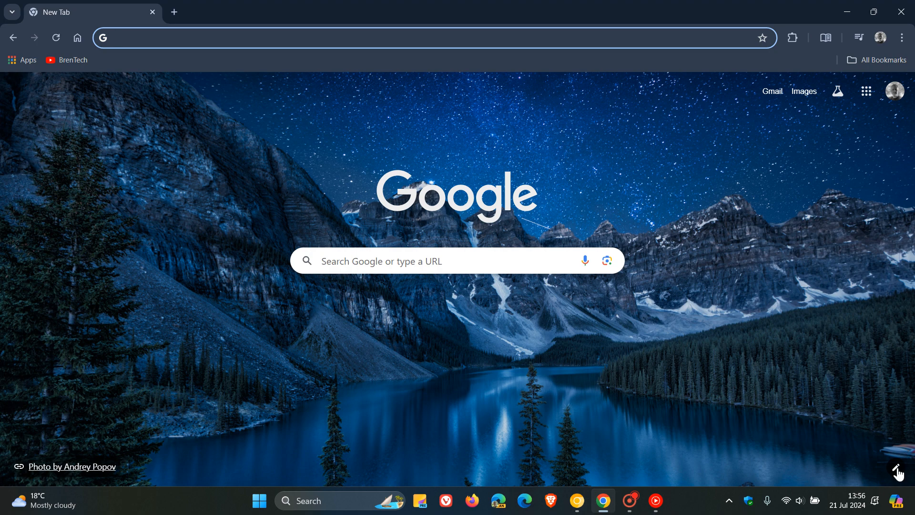
mouse_move(898, 470)
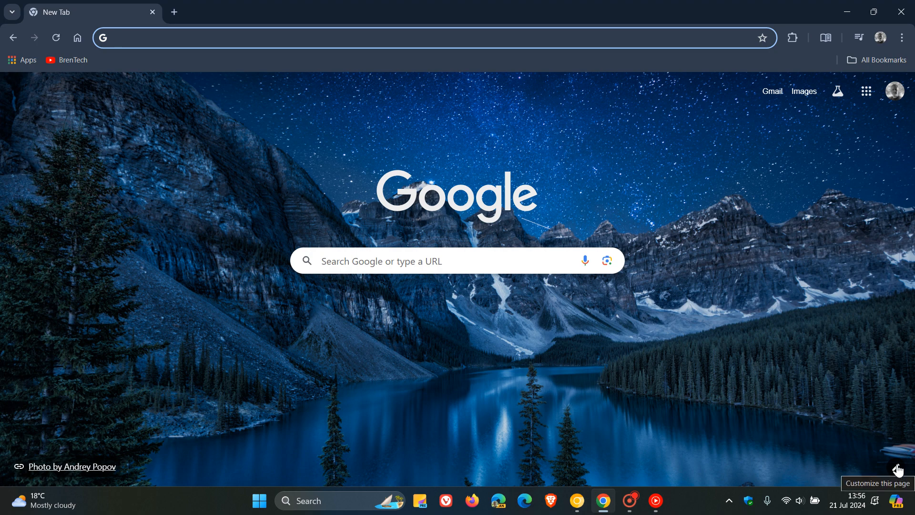
Step: Open the Customize this page panel, then load the BrenTech bookmark from the bookmarks bar
click(896, 468)
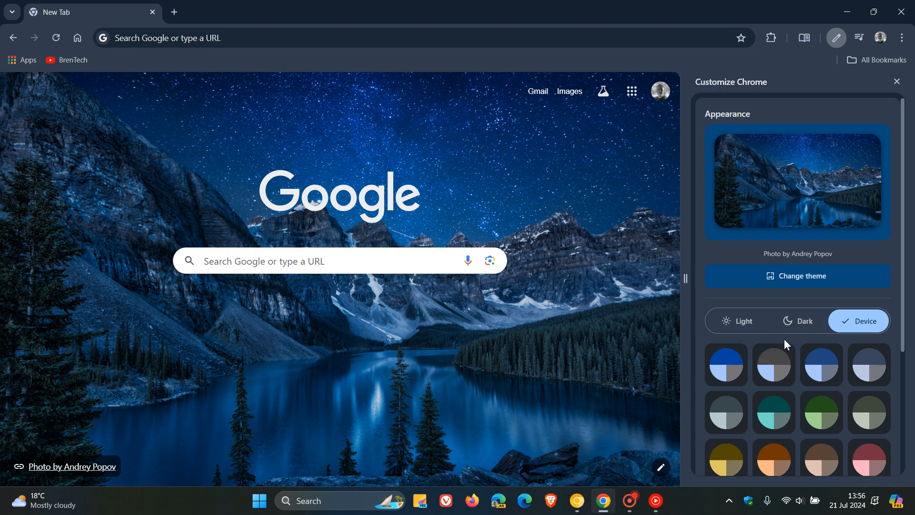
mouse_move(796, 175)
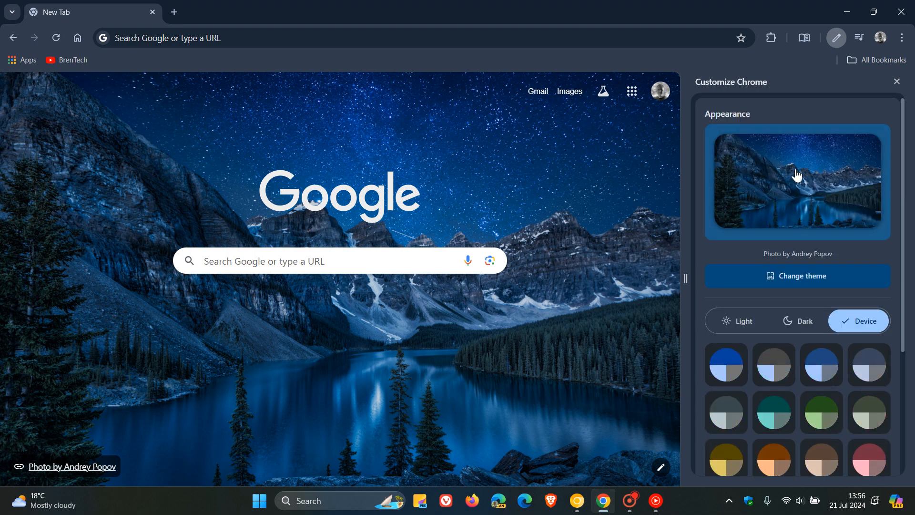
click(73, 60)
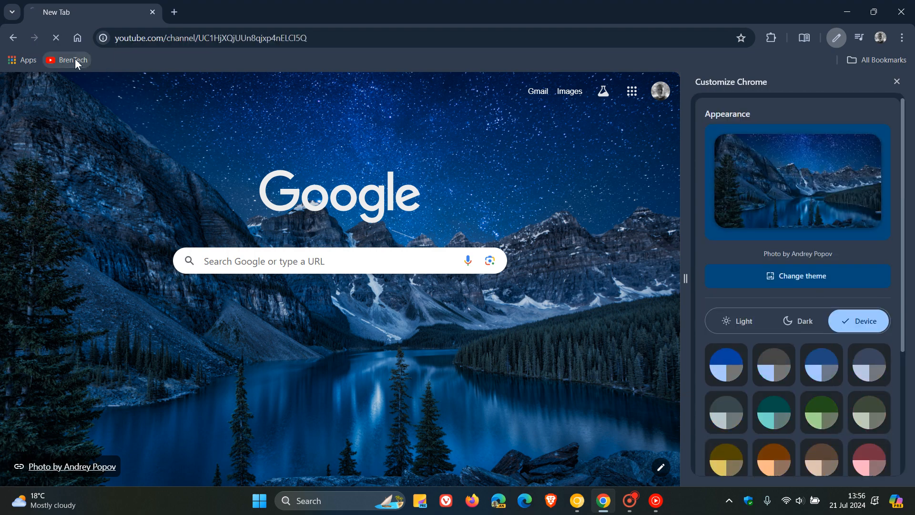
click(71, 60)
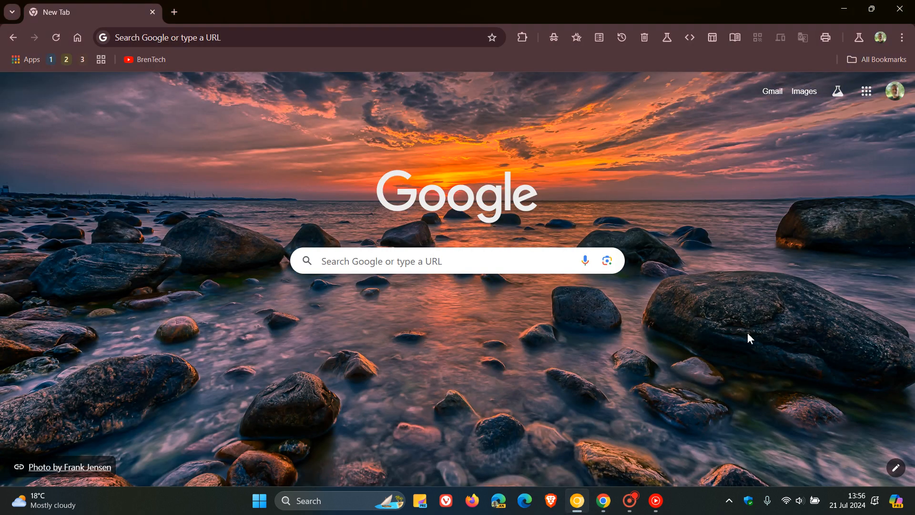
mouse_move(744, 337)
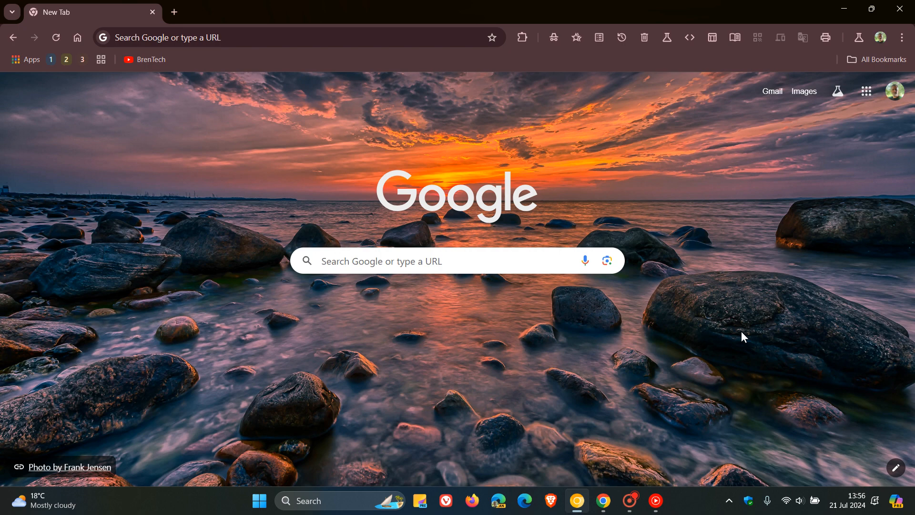
mouse_move(884, 462)
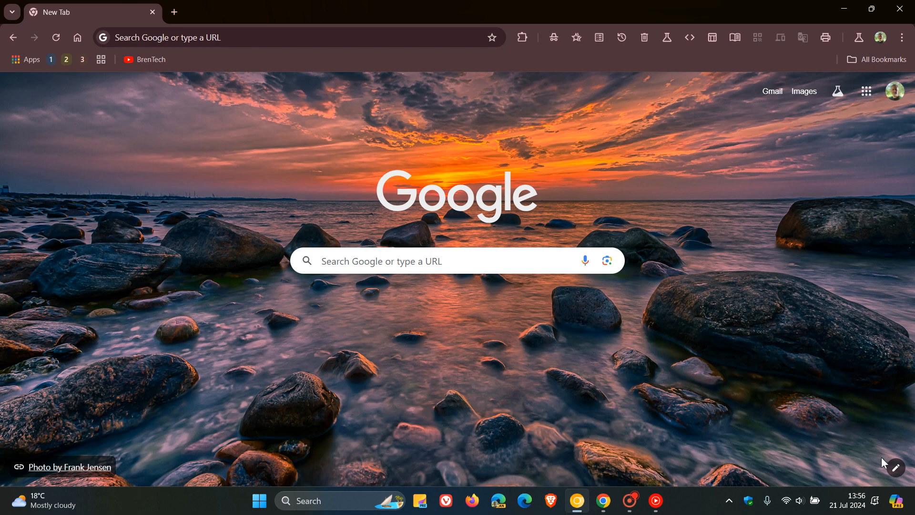
mouse_move(897, 468)
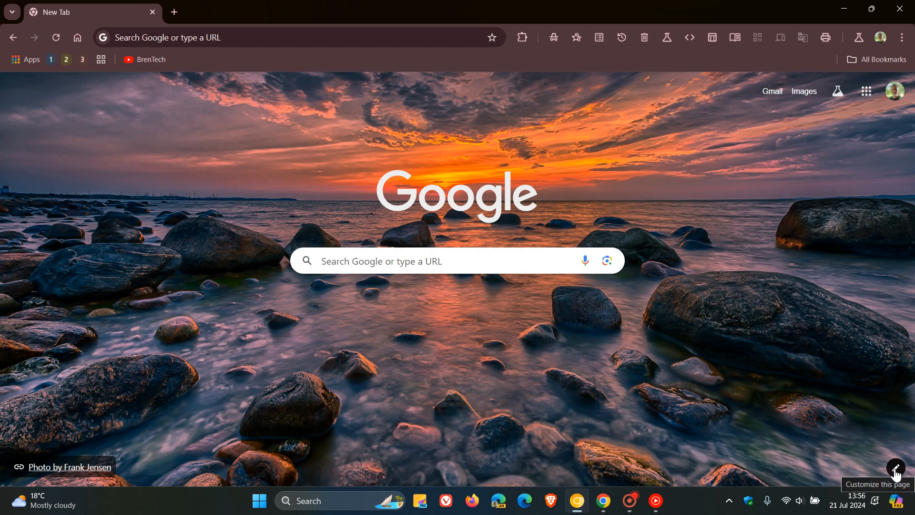
Step: Reopen the Customize Chrome panel and start loading the BrenTech bookmark
click(897, 468)
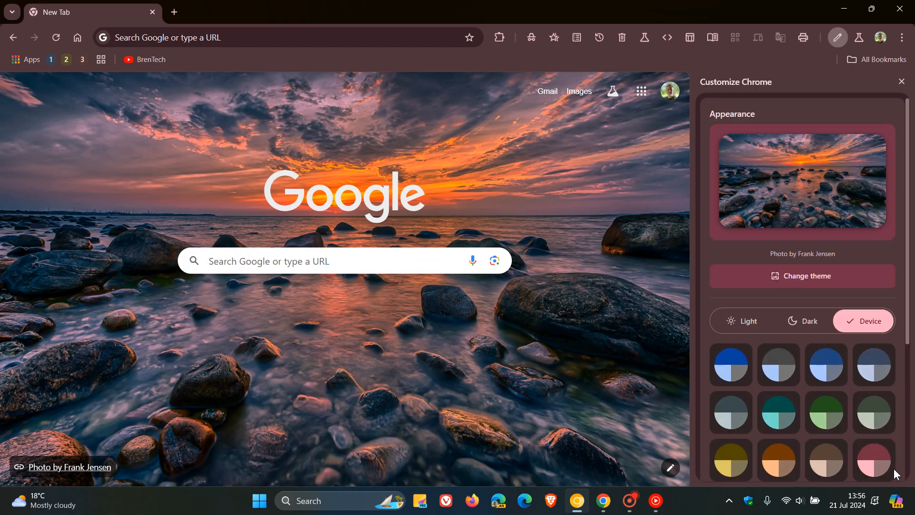
mouse_move(872, 449)
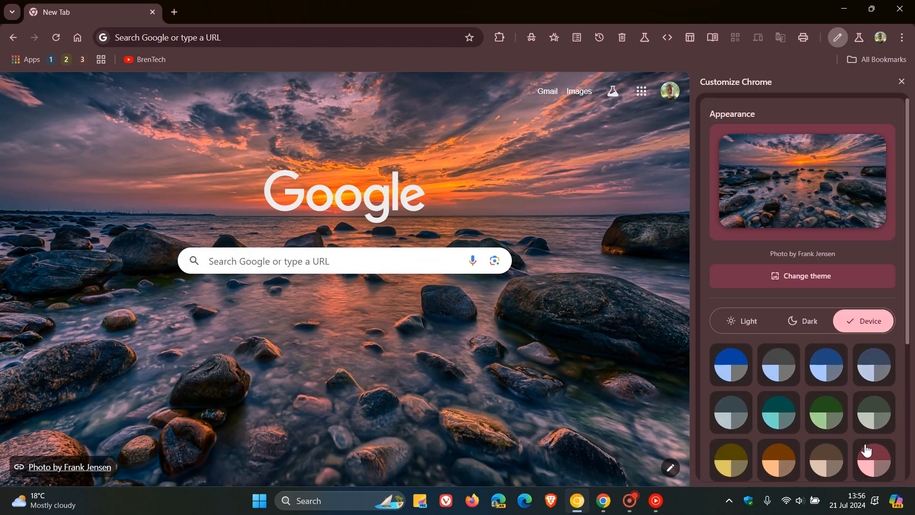
mouse_move(778, 363)
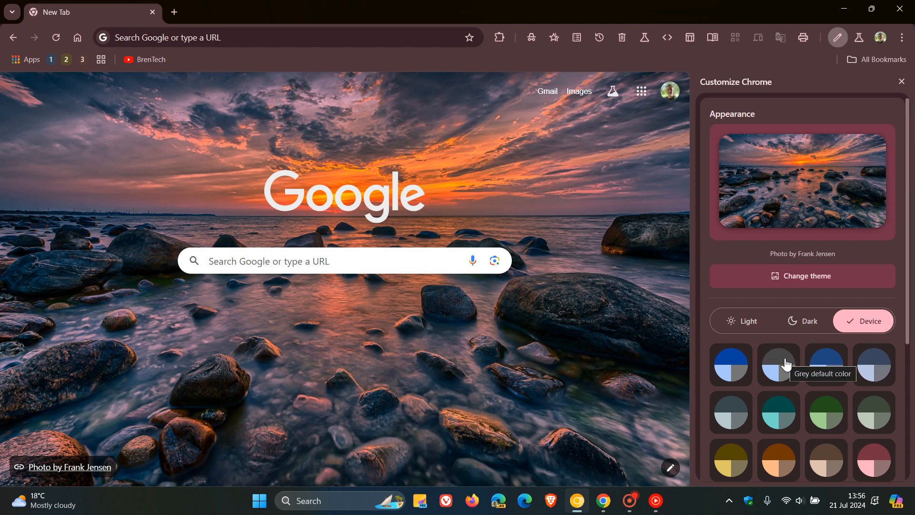
mouse_move(139, 71)
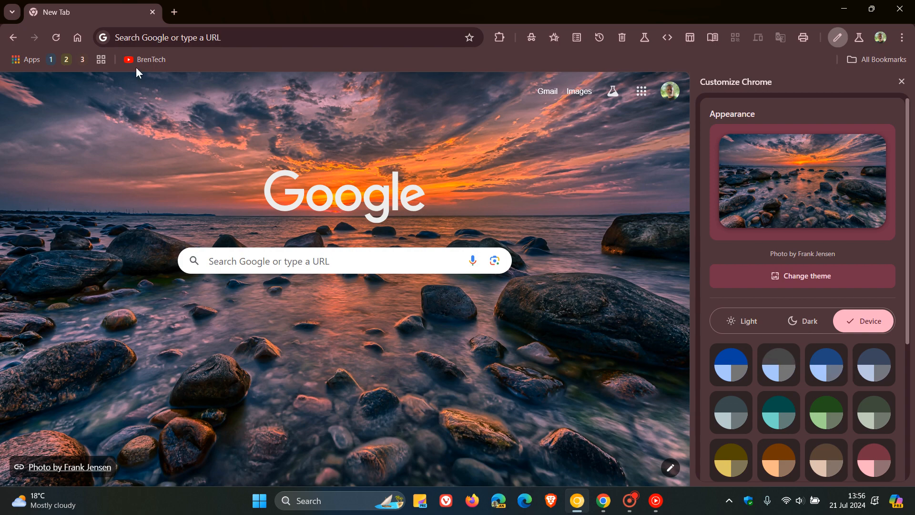
click(150, 59)
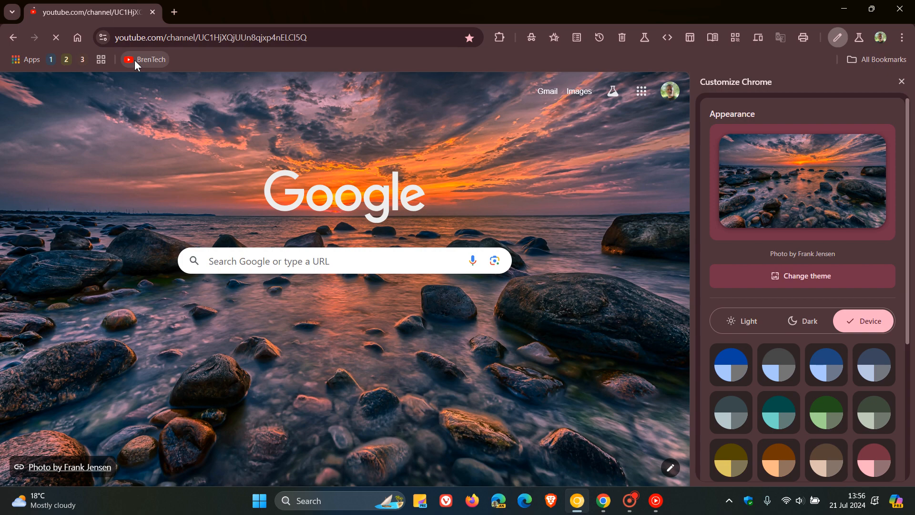
Step: Load the BrenTech channel page and browse the panel's colour palette
click(151, 59)
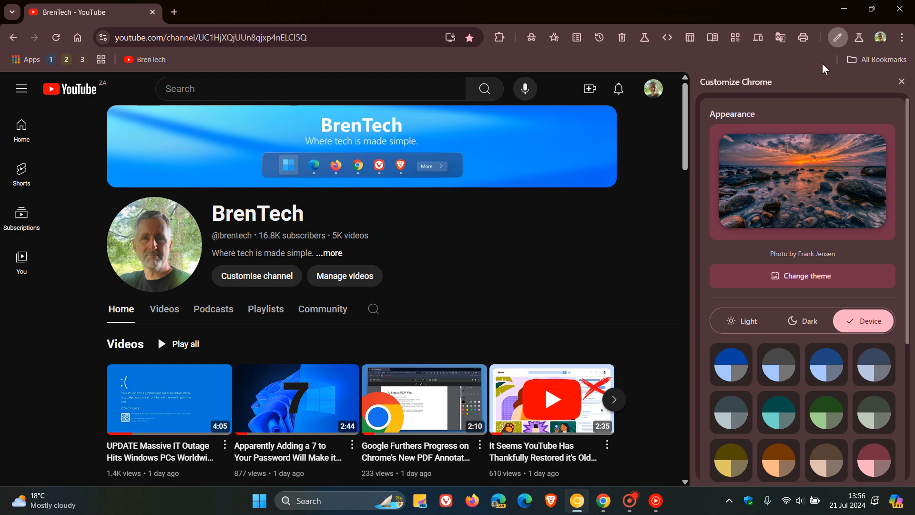
mouse_move(766, 405)
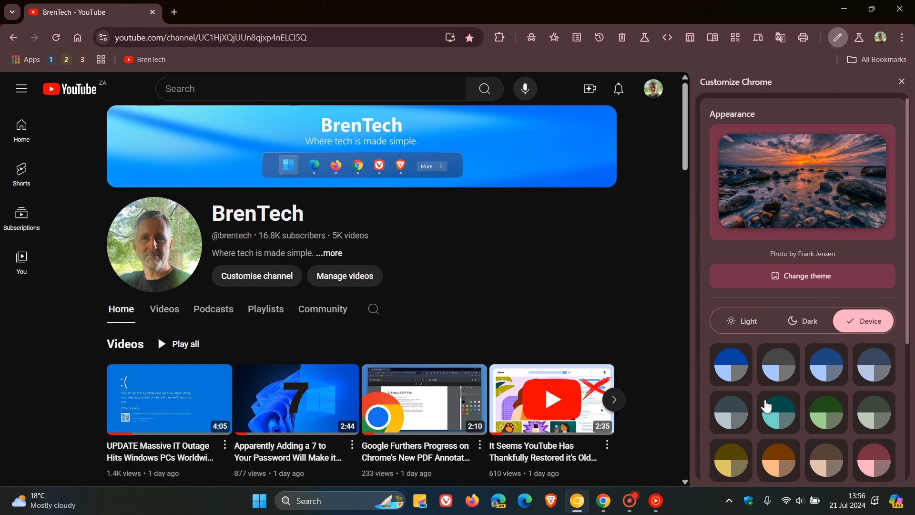
mouse_move(820, 387)
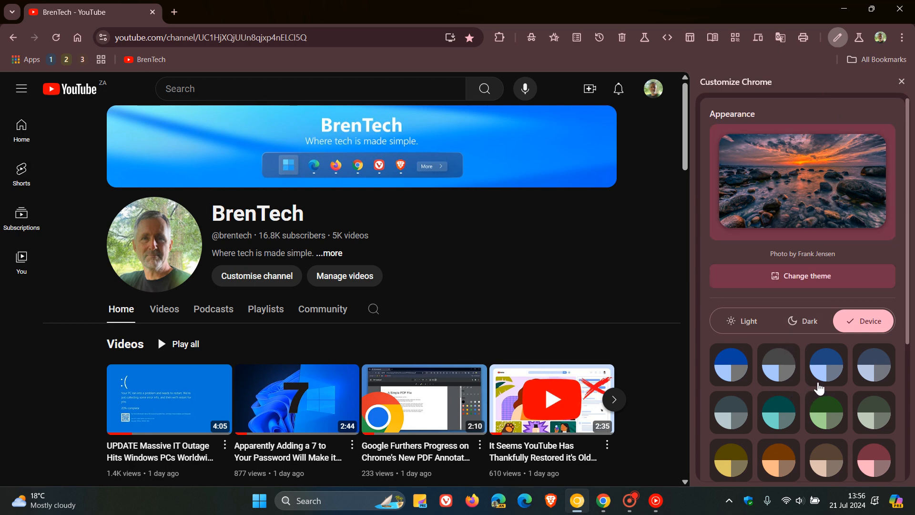
scroll(down, 3)
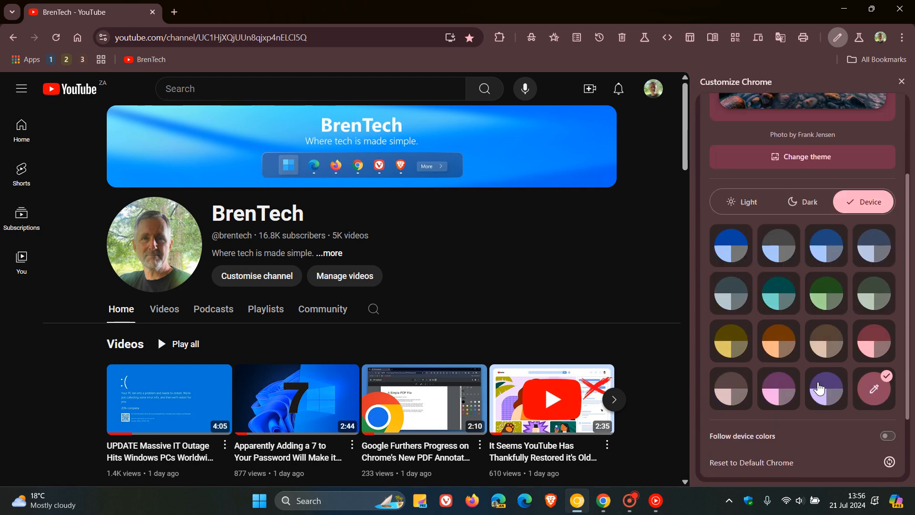
scroll(up, 3)
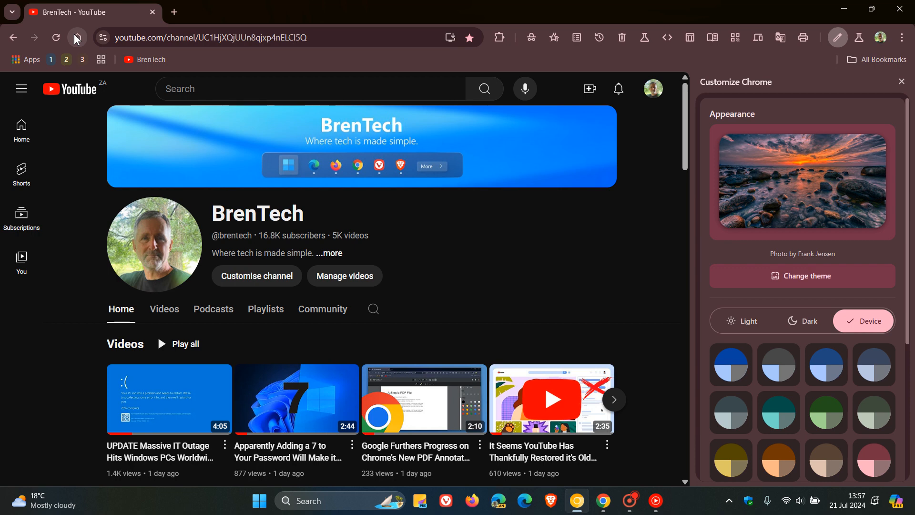
mouse_move(76, 37)
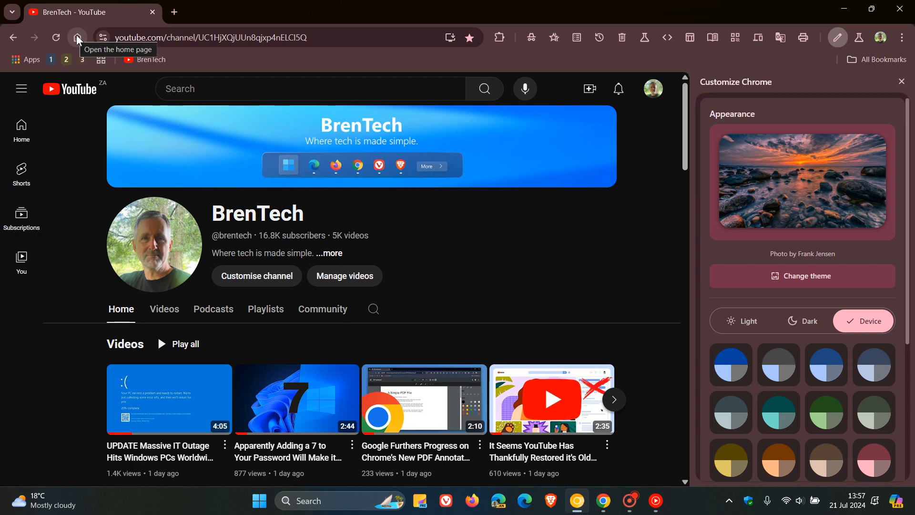
click(78, 37)
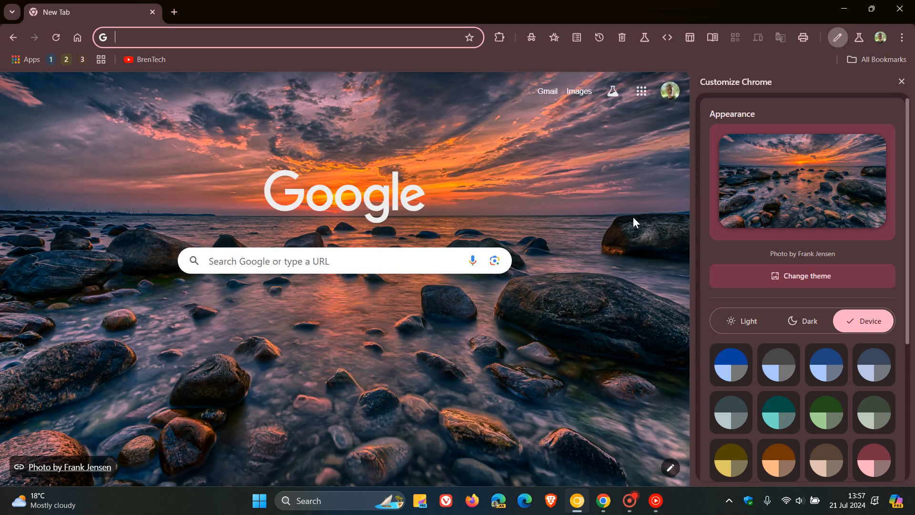
mouse_move(838, 241)
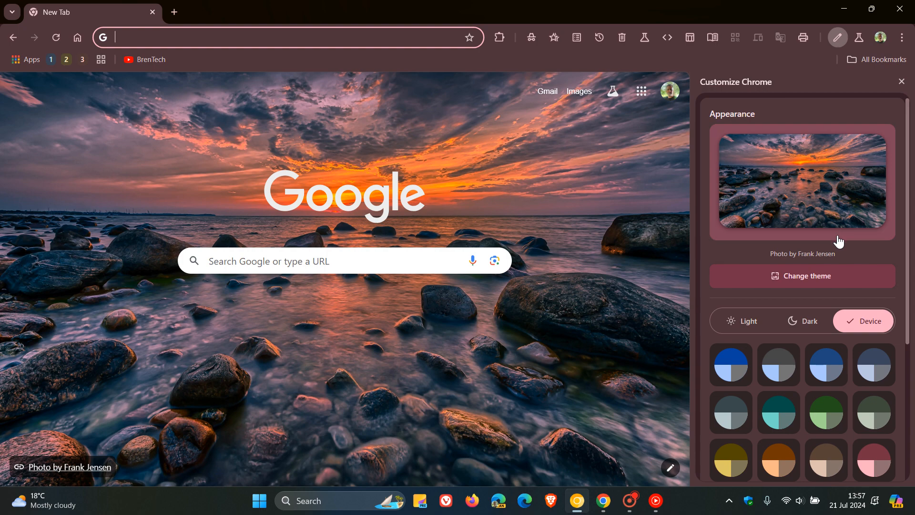
scroll(down, 3)
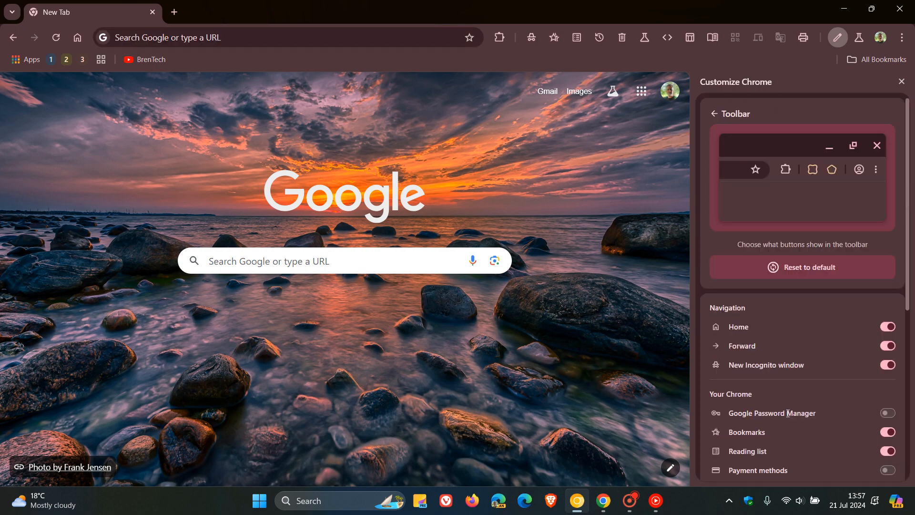
mouse_move(826, 349)
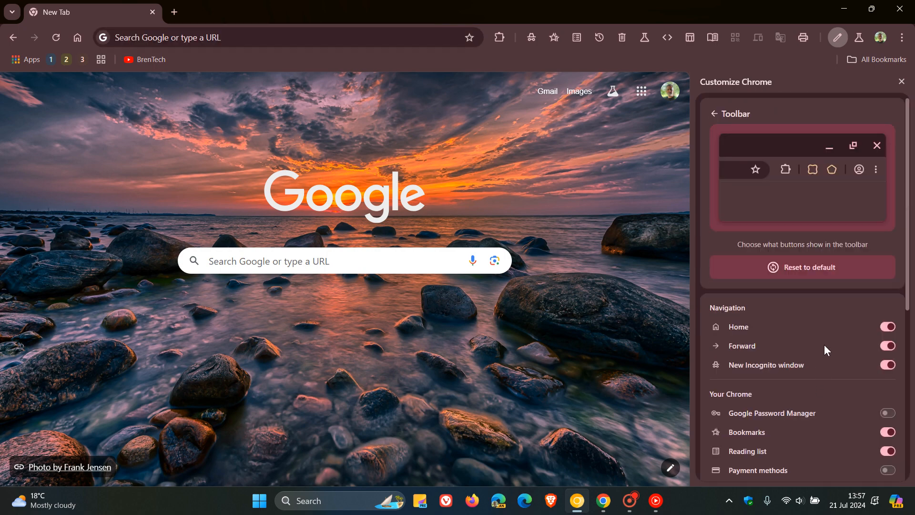
mouse_move(546, 34)
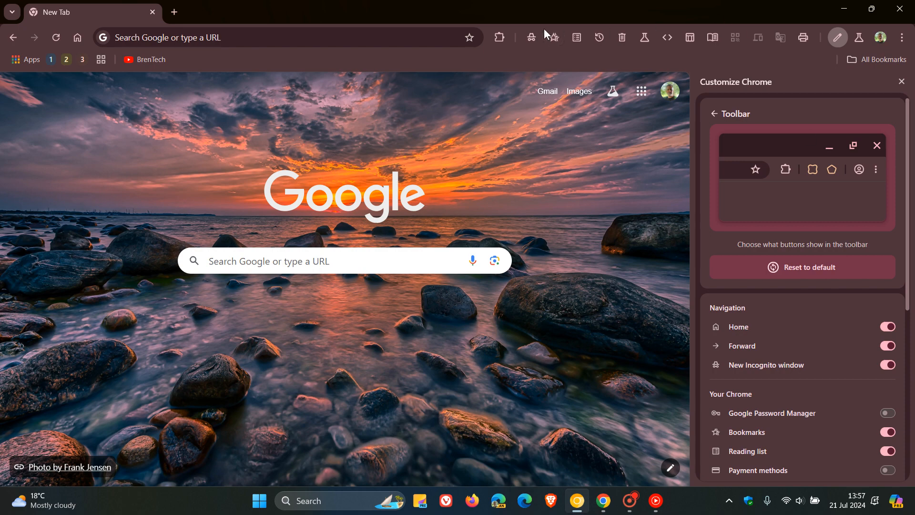
mouse_move(669, 29)
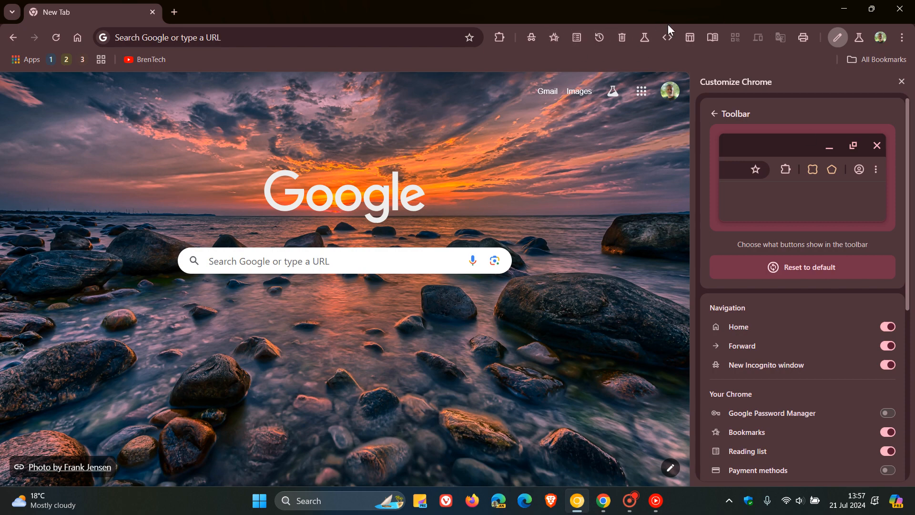
mouse_move(759, 35)
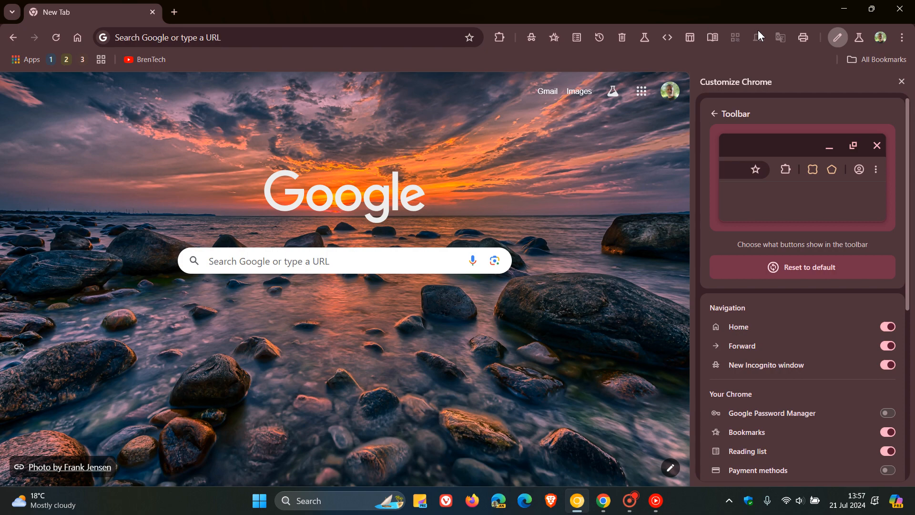
mouse_move(847, 320)
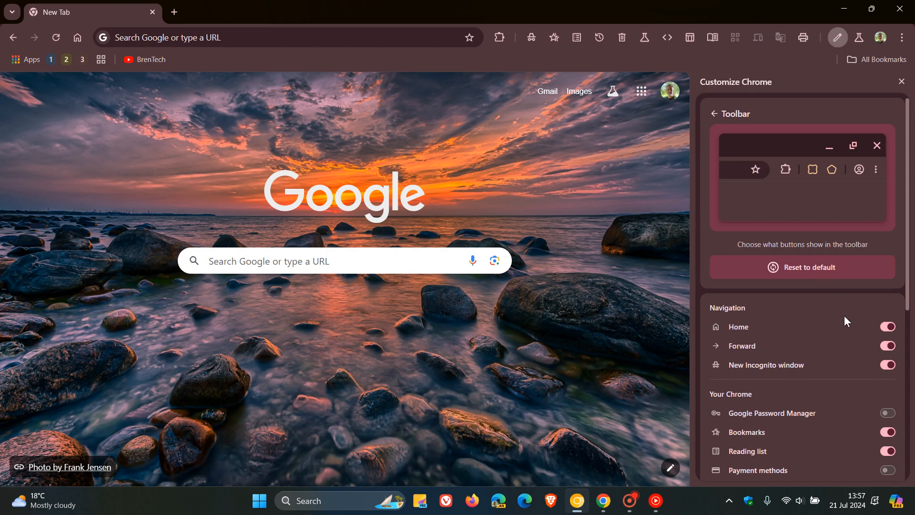
scroll(down, 3)
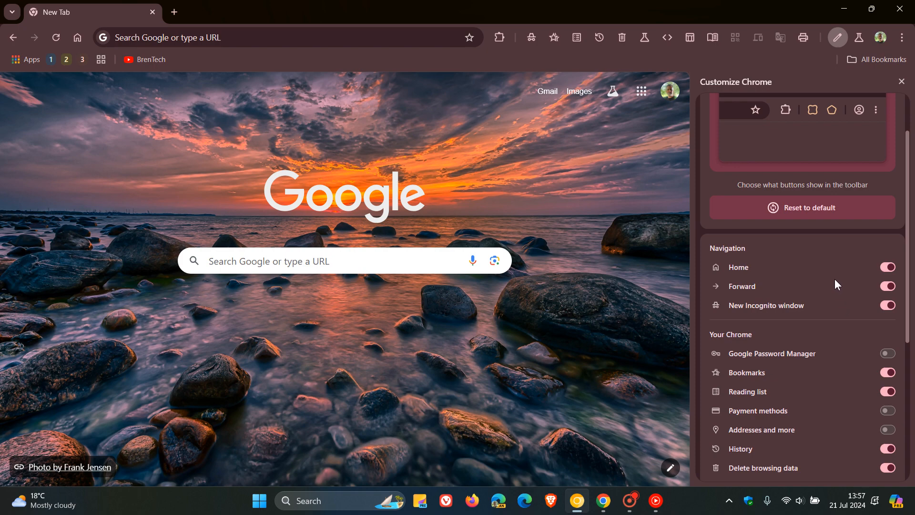
scroll(down, 3)
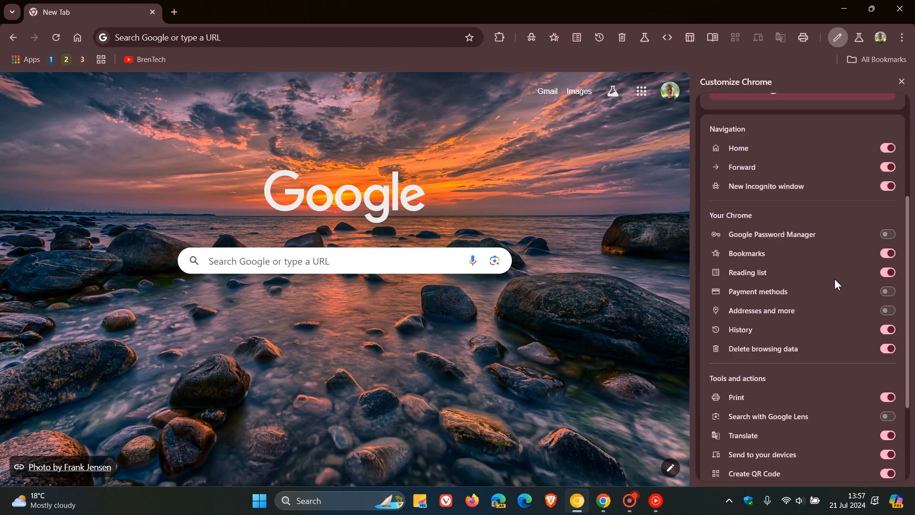
mouse_move(853, 250)
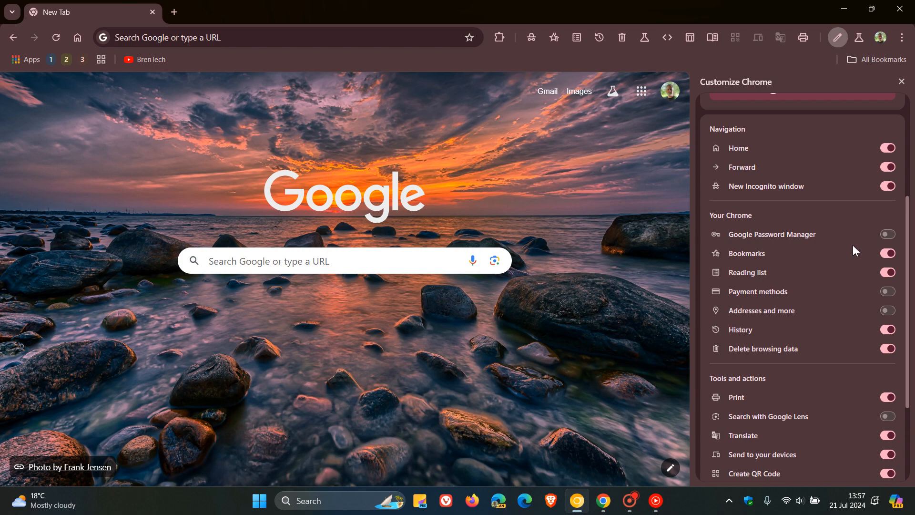
Step: Turn on Password Manager, Payment methods, Addresses and more, and Google Lens toolbar buttons
click(887, 234)
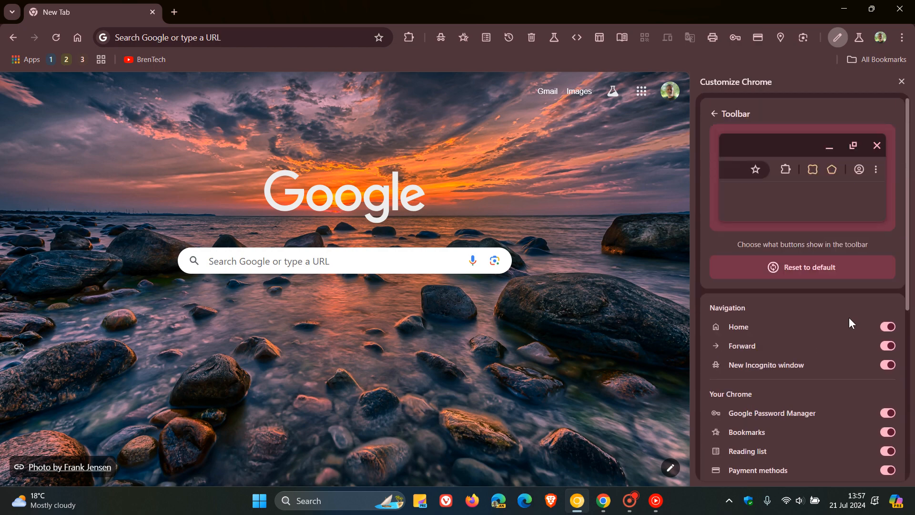
mouse_move(832, 350)
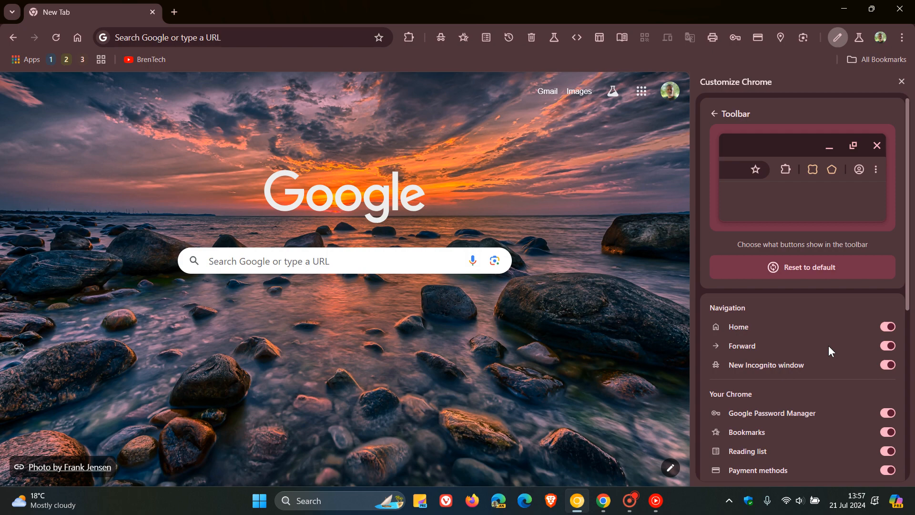
scroll(down, 3)
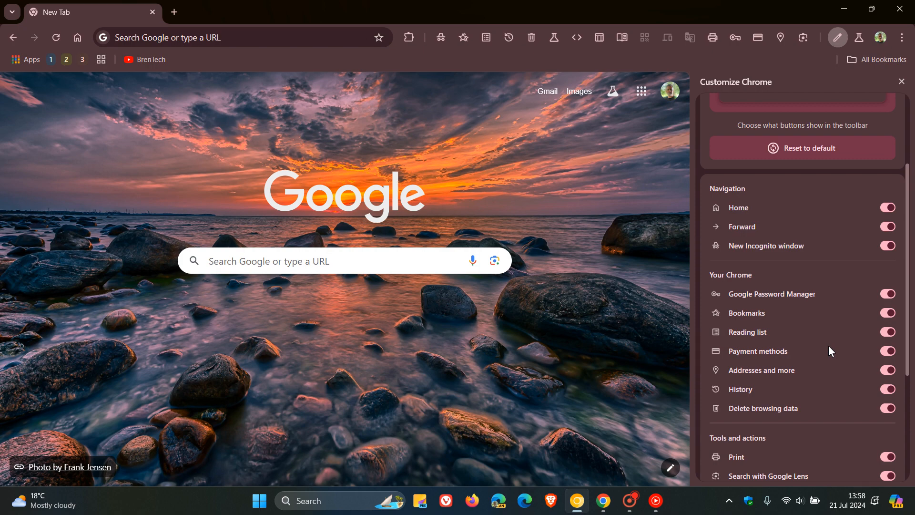
Step: Switch off the Password Manager, Addresses and more, and Search with Google Lens toggles
click(886, 294)
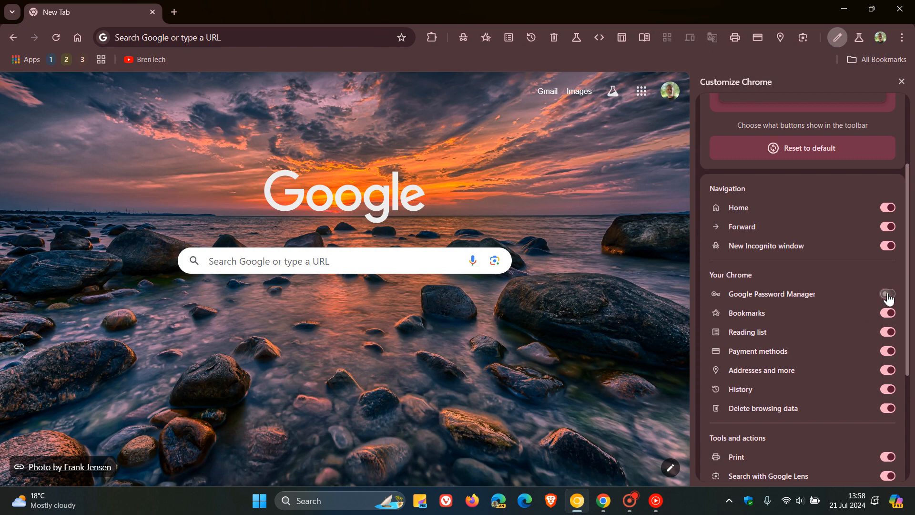
click(887, 294)
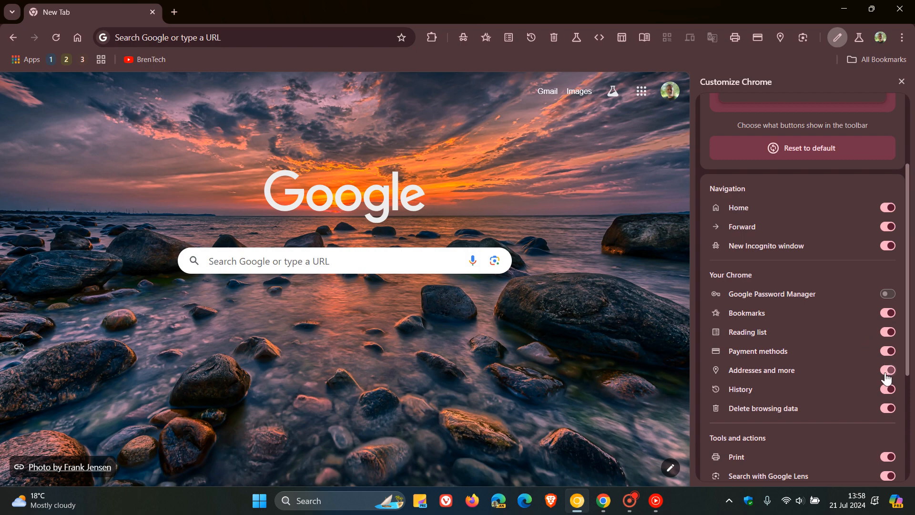
scroll(down, 3)
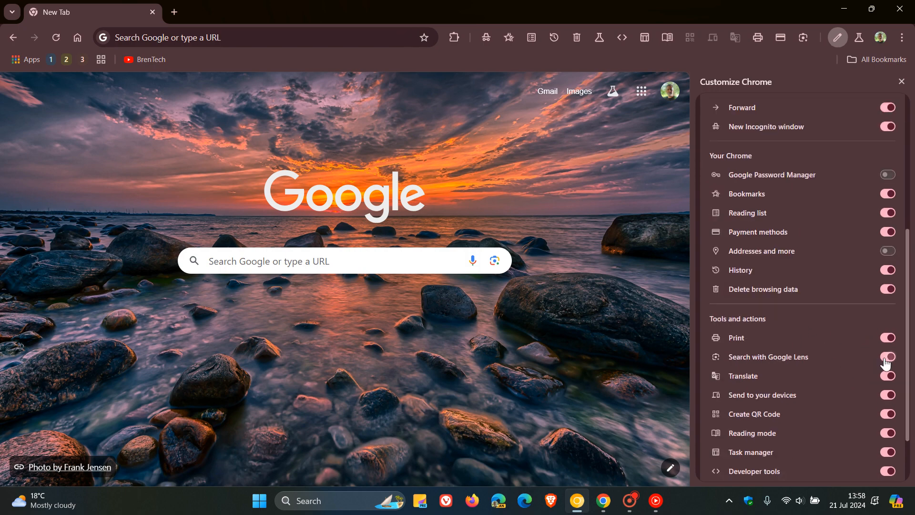
click(886, 356)
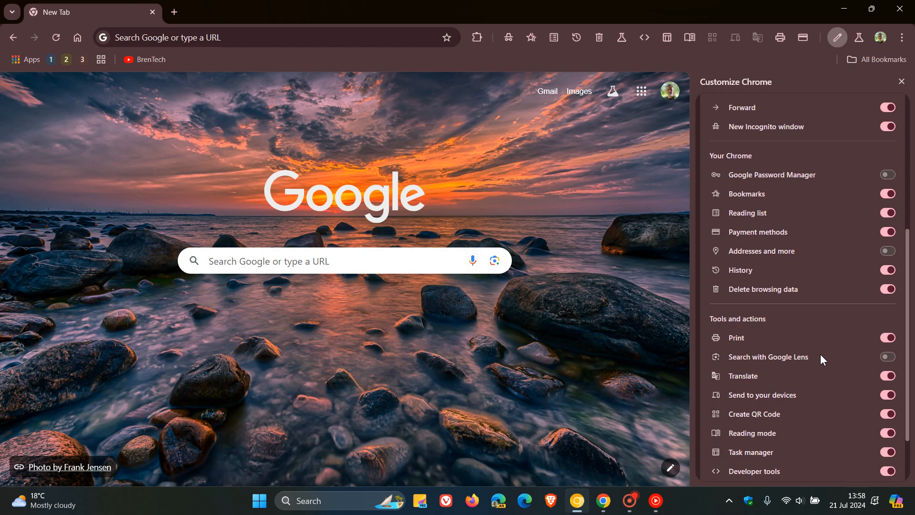
mouse_move(719, 54)
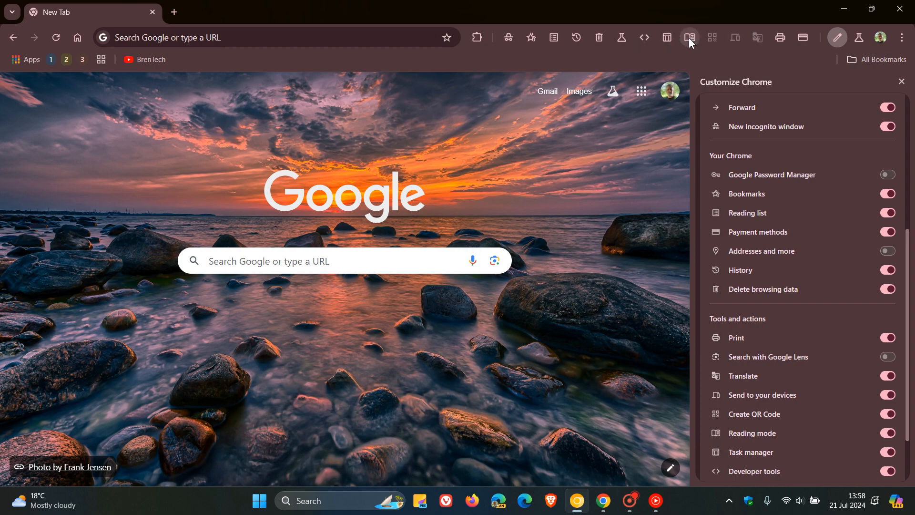
mouse_move(902, 82)
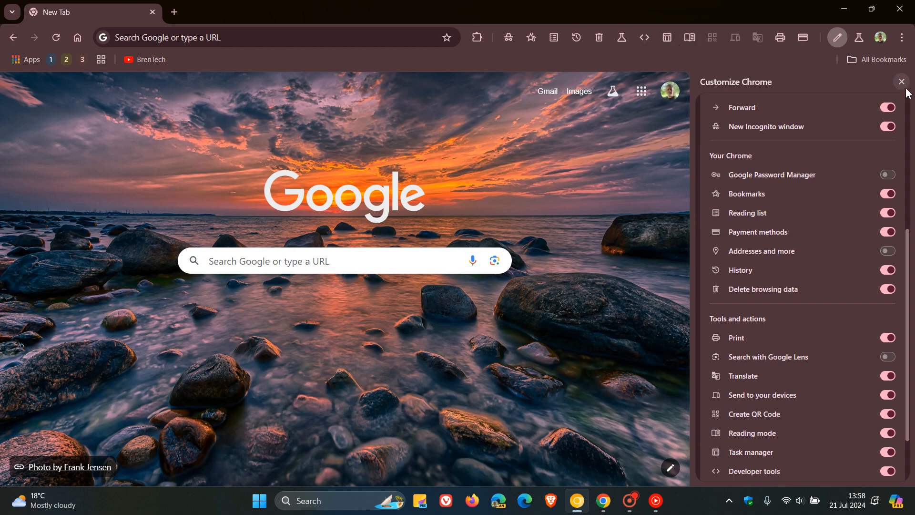
mouse_move(901, 81)
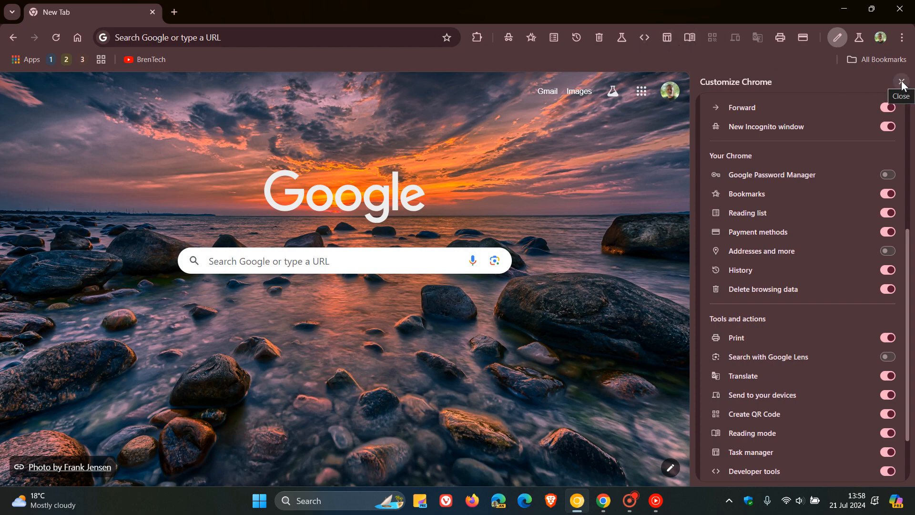
Step: Close the Customize Chrome side panel with its X button
click(900, 81)
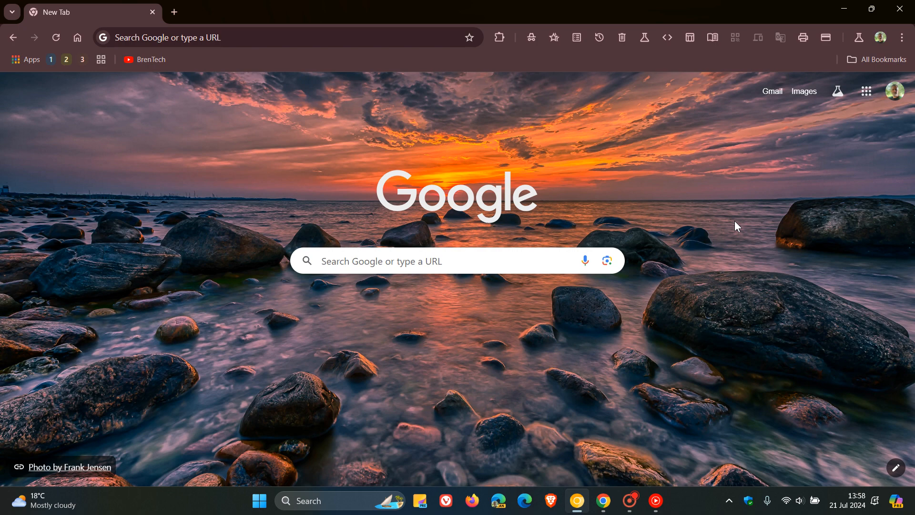
mouse_move(810, 203)
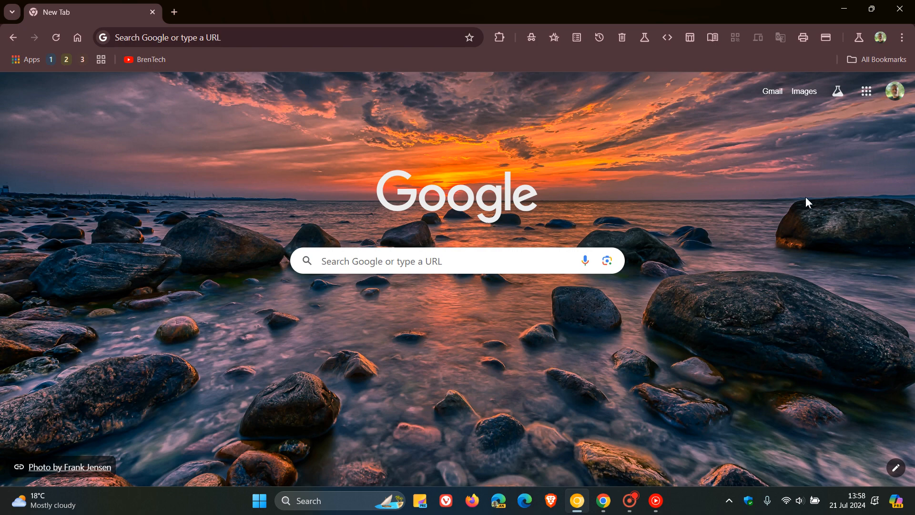
mouse_move(194, 187)
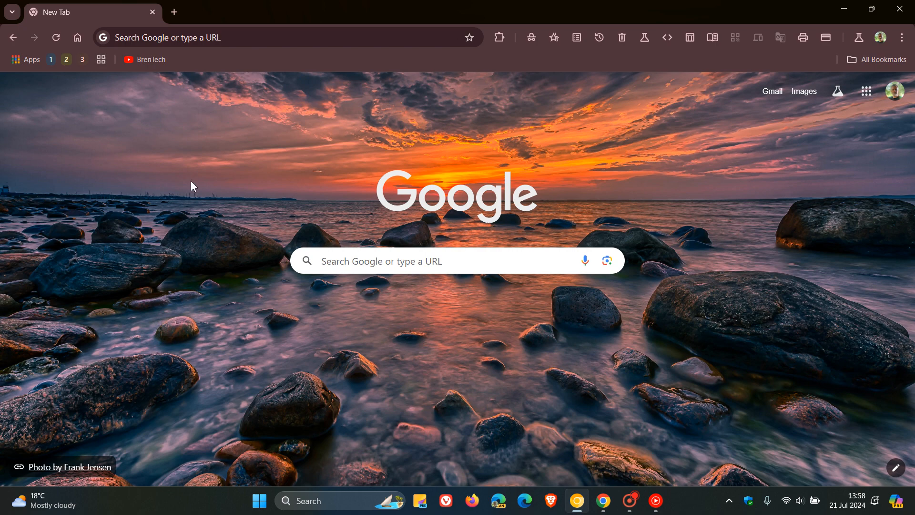
mouse_move(696, 221)
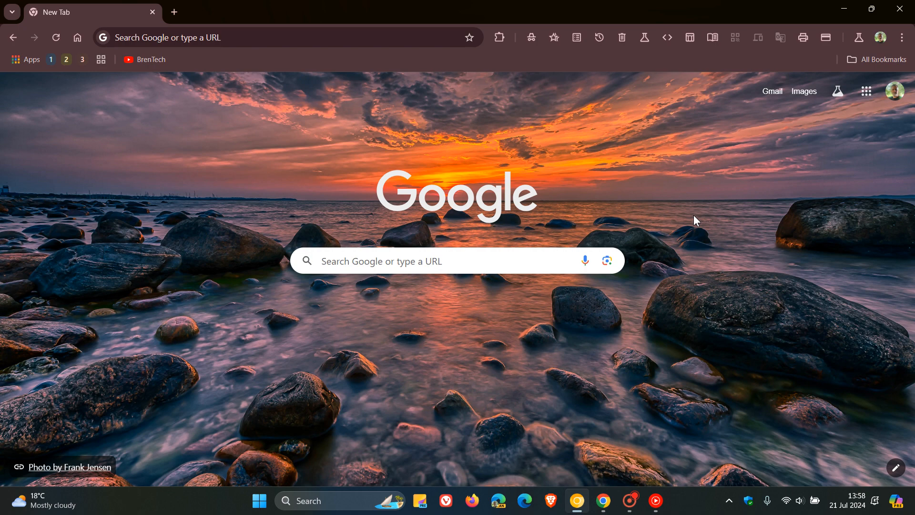